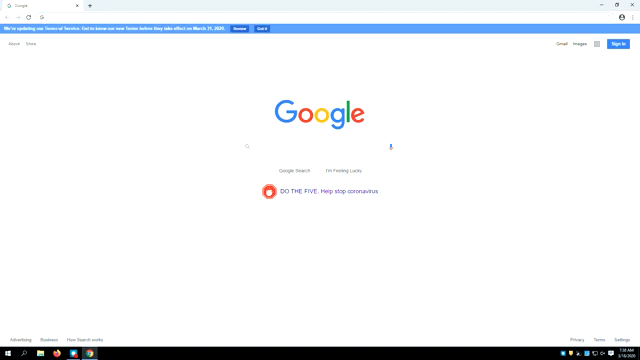
mouse_move(270, 187)
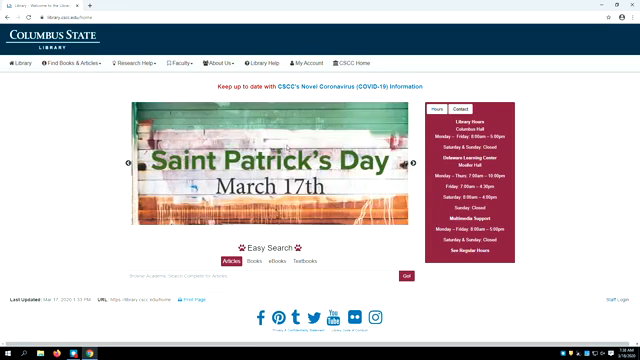
Step: Limit Easy Search to eBooks to find Basic Math & Pre-Algebra For Dummies on O'Reilly
click(277, 262)
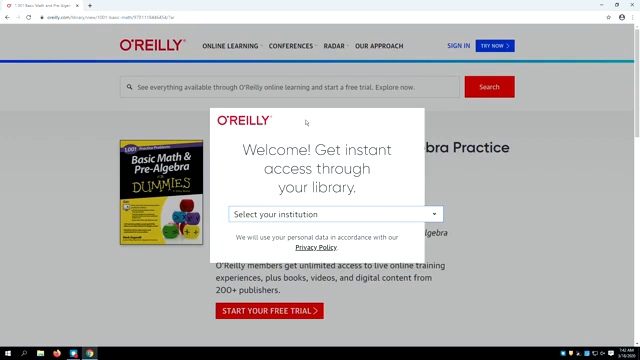
Step: Choose the institution, enter the academic email, and dismiss the welcome message
click(320, 213)
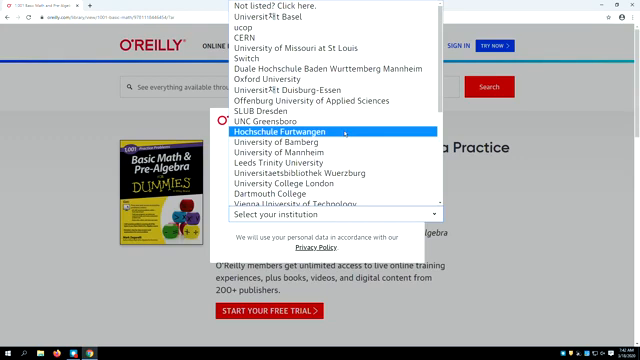
mouse_move(310, 9)
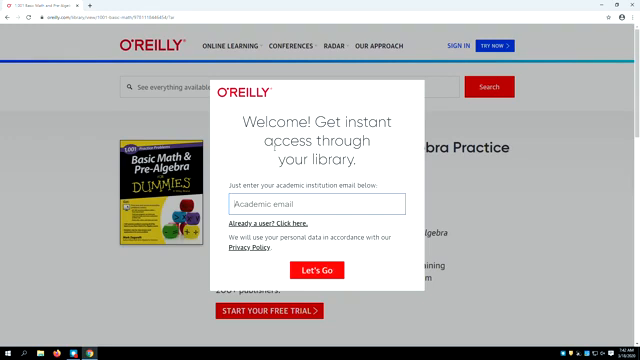
mouse_move(263, 146)
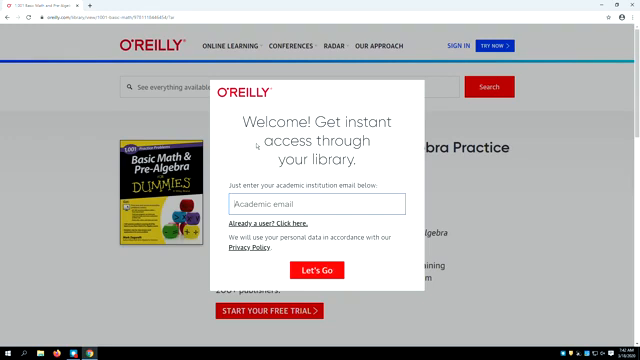
text(jc)
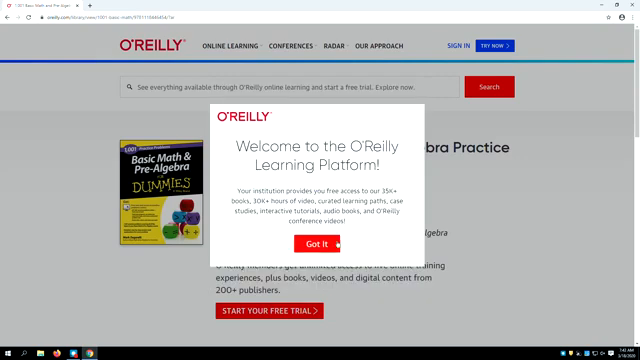
click(301, 243)
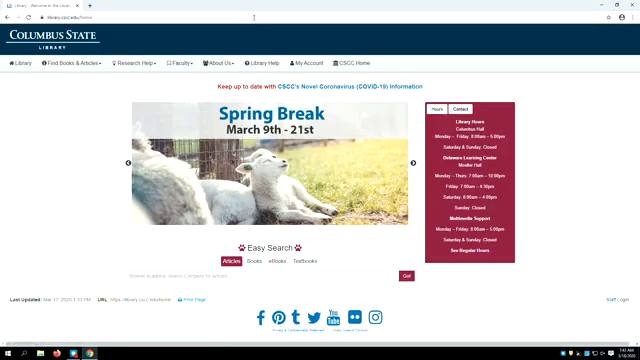
Step: Run an eBooks search for 'Greek religion' in the library catalog
click(277, 263)
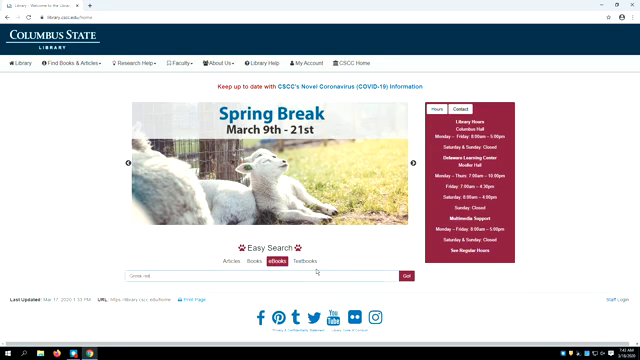
click(404, 273)
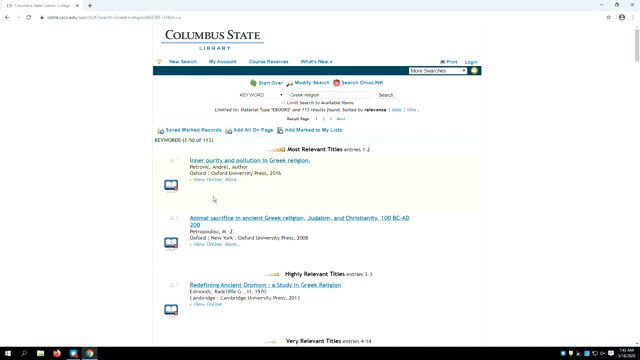
mouse_move(211, 196)
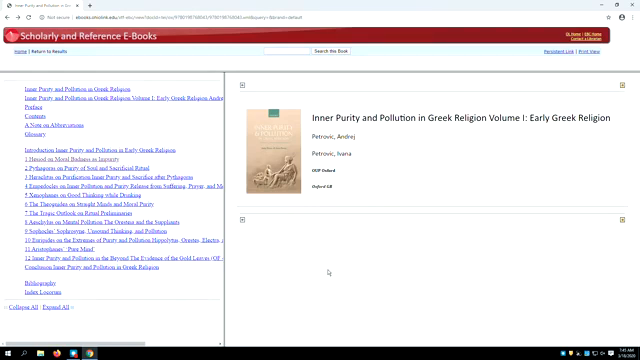
mouse_move(328, 270)
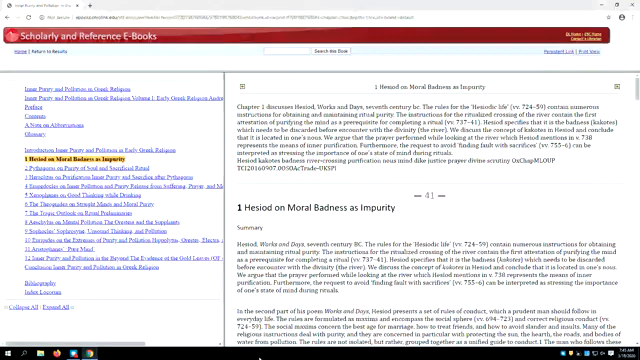
Step: Scroll through chapter 1, 'Hesiod on Moral Badness as Impurity'
scroll(down, 3)
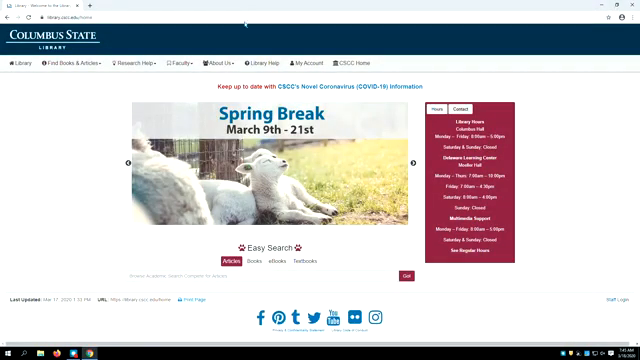
Step: Search eBooks for 'public policy ethics' and scroll the 205 results
click(279, 262)
text(public policy ethics)
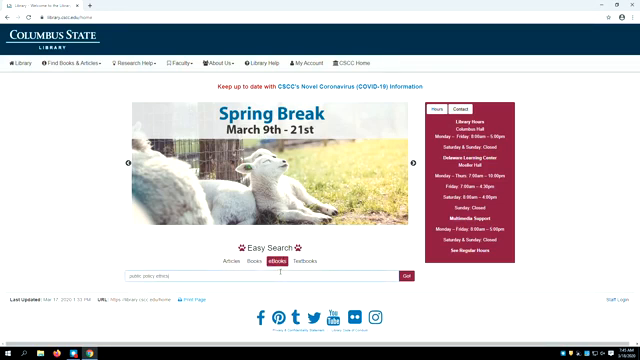
click(406, 272)
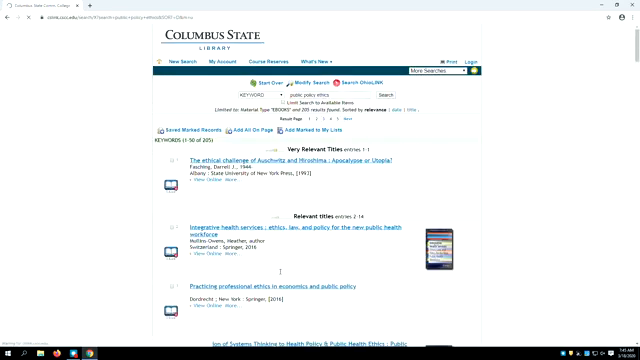
scroll(down, 3)
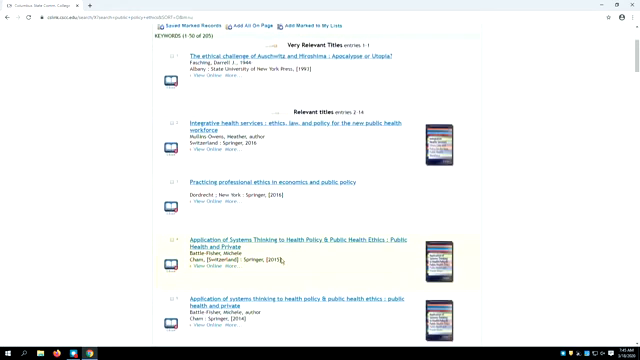
scroll(down, 3)
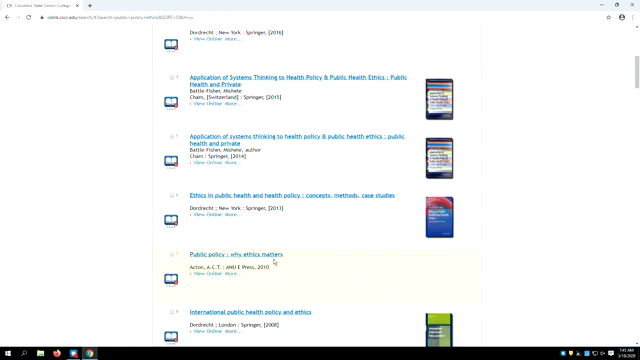
mouse_move(215, 288)
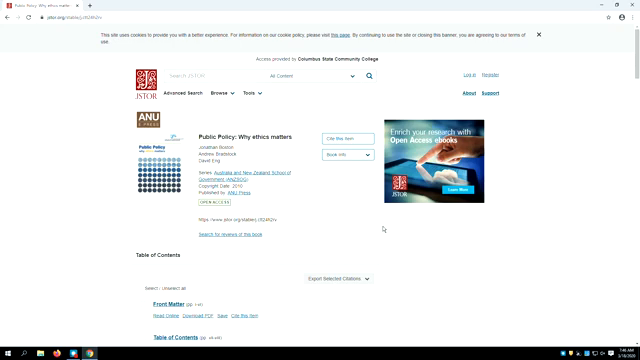
scroll(down, 3)
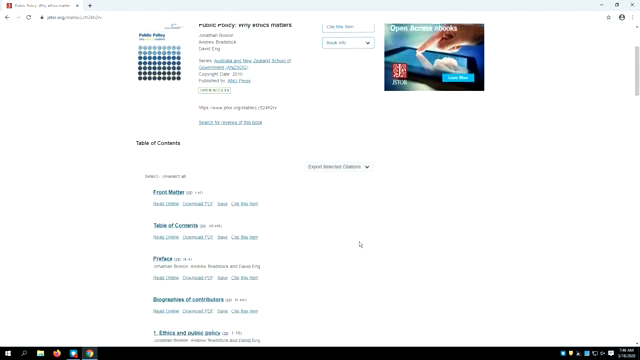
scroll(down, 3)
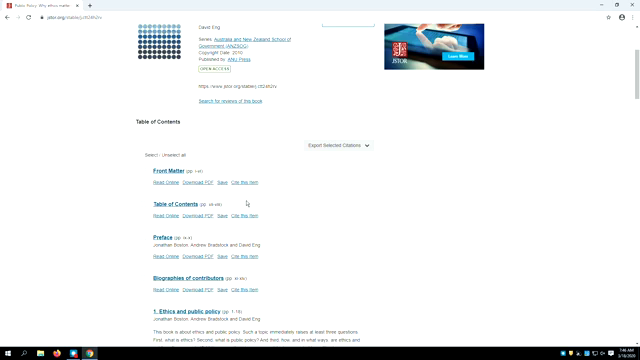
mouse_move(248, 197)
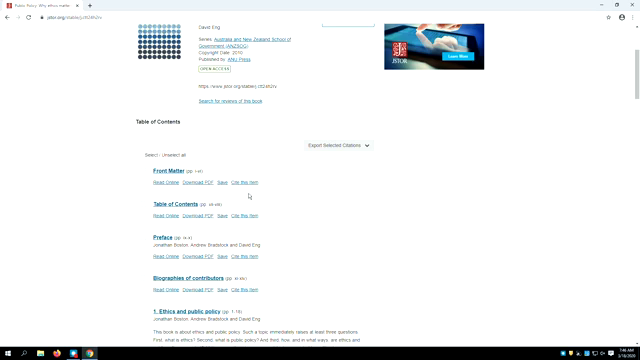